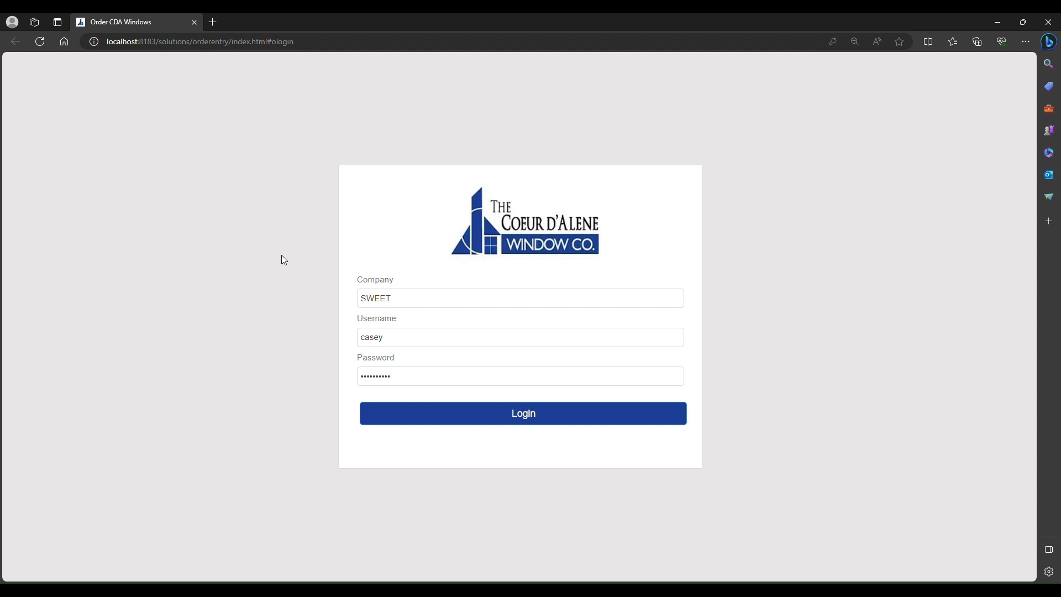
{"action": "mouse_move", "coordinate": [303, 262]}
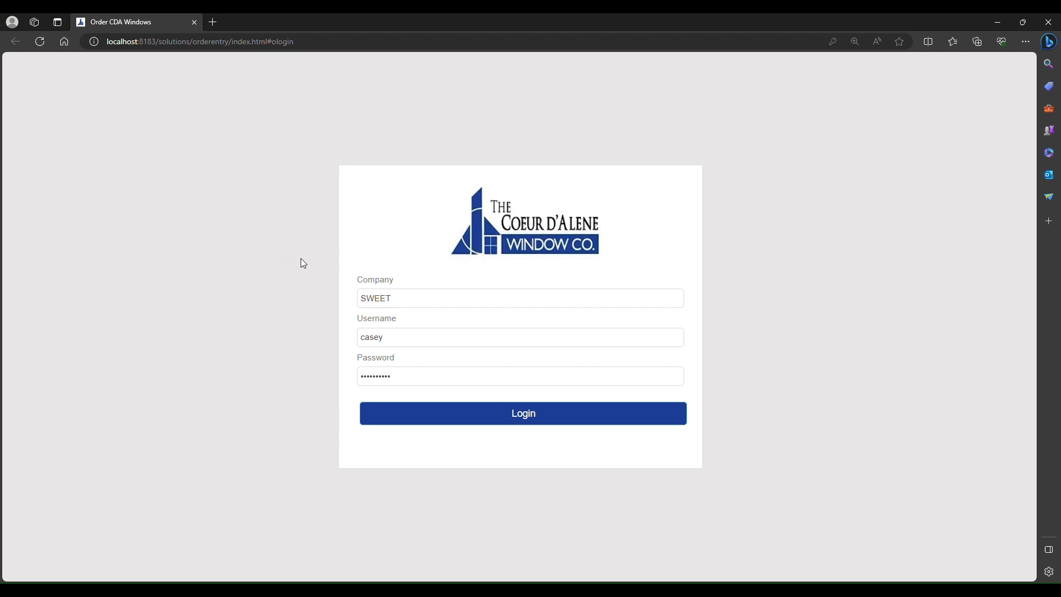
Step: Sign in to company SWEET as casey with the current password
{"action": "double_click", "coordinate": [374, 297]}
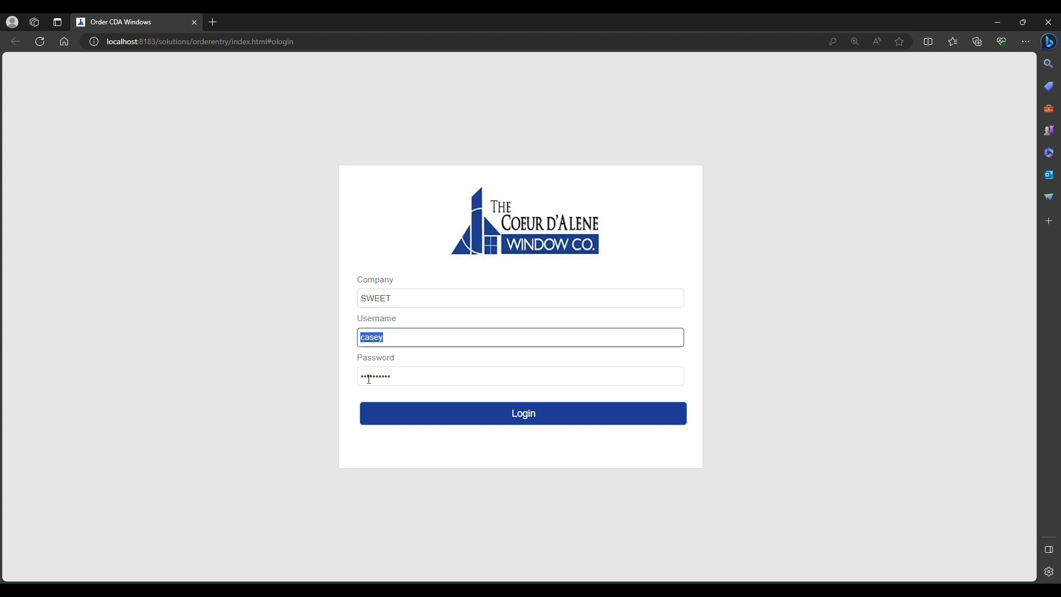
{"action": "left_click", "coordinate": [520, 375]}
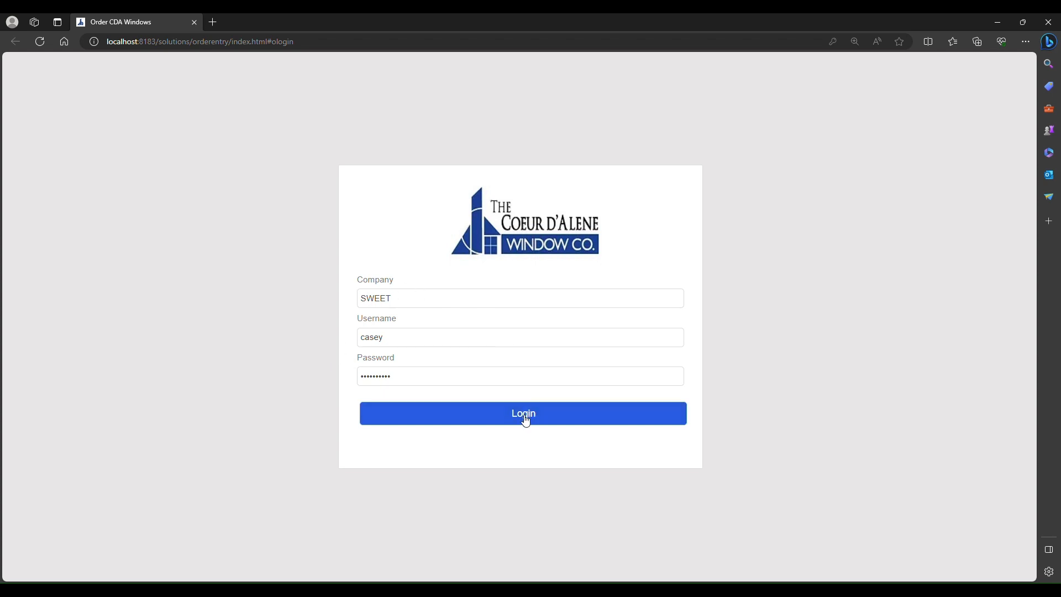
{"action": "left_click", "coordinate": [523, 413]}
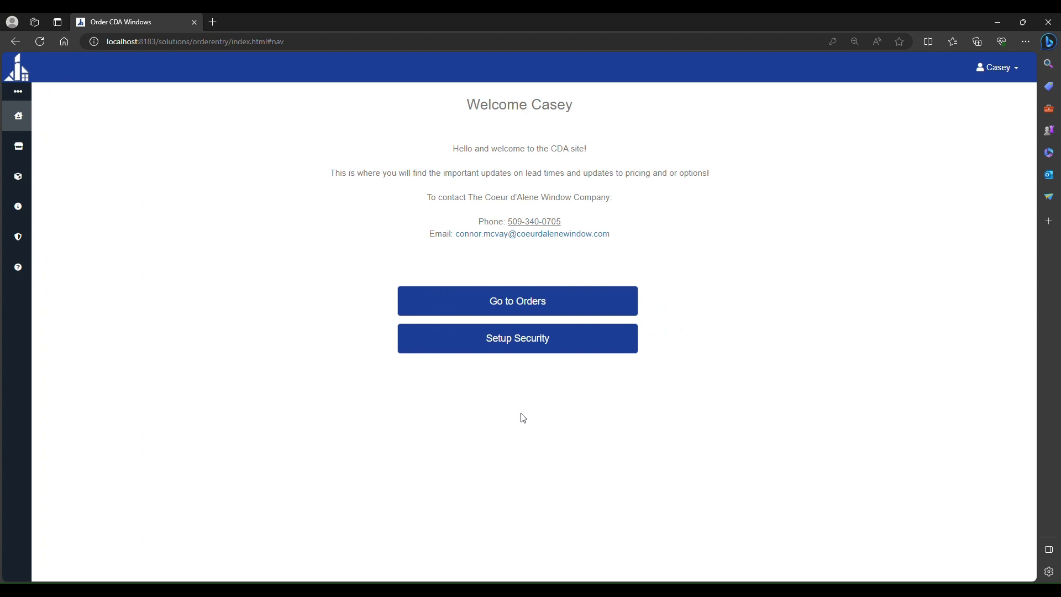
{"action": "mouse_move", "coordinate": [396, 336]}
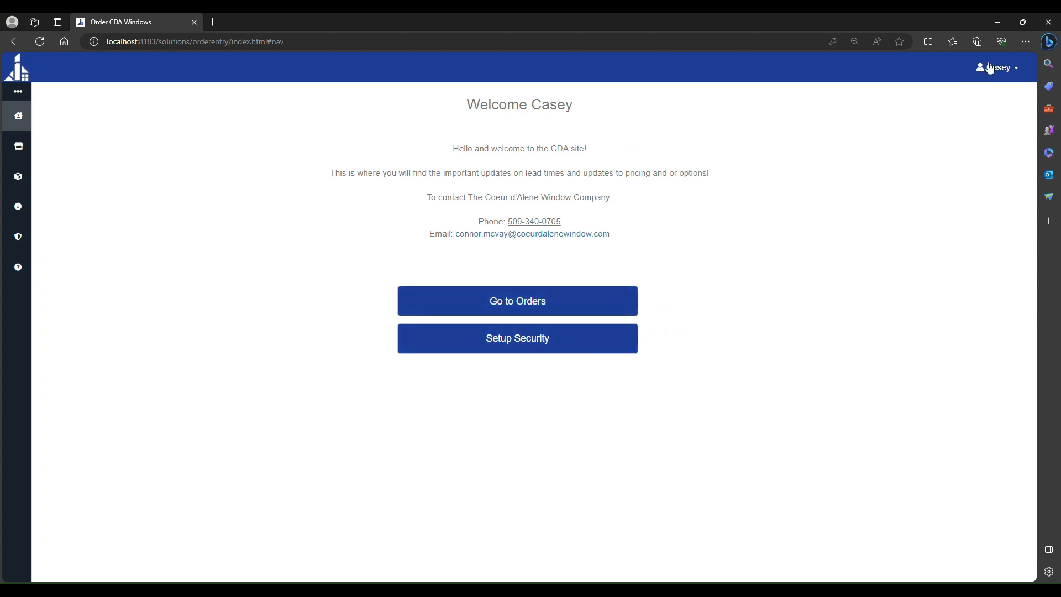
Step: Choose Change Password from the Casey account menu at the top right
{"action": "left_click", "coordinate": [997, 67]}
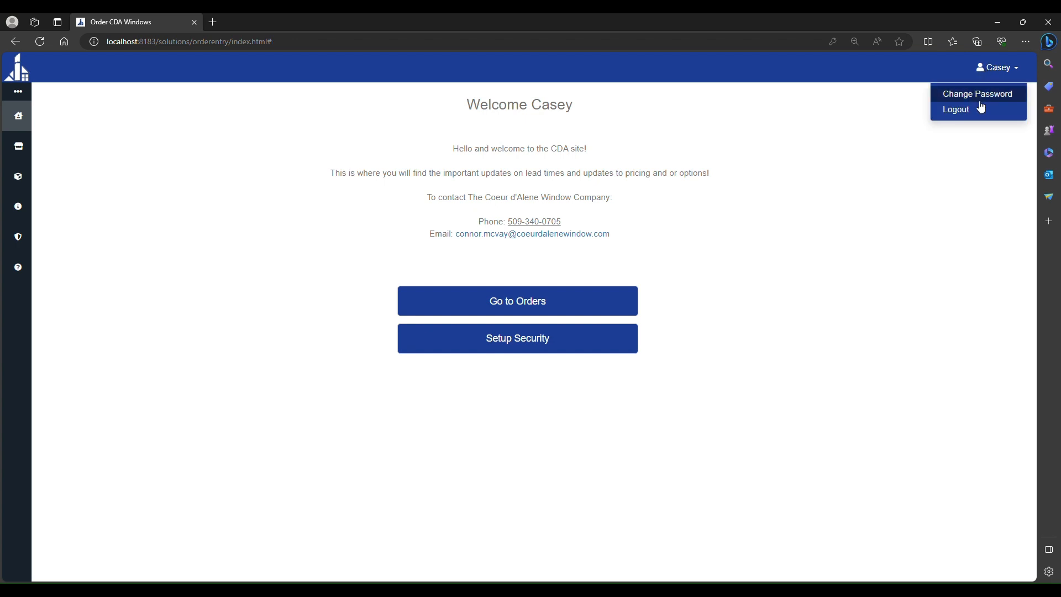
{"action": "left_click", "coordinate": [977, 93]}
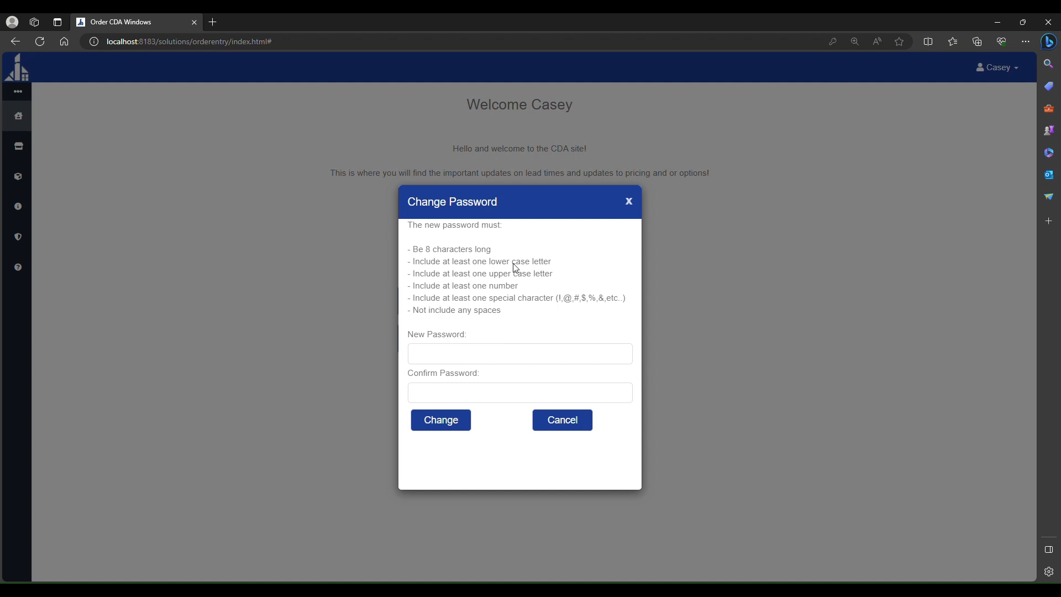
{"action": "mouse_move", "coordinate": [510, 262]}
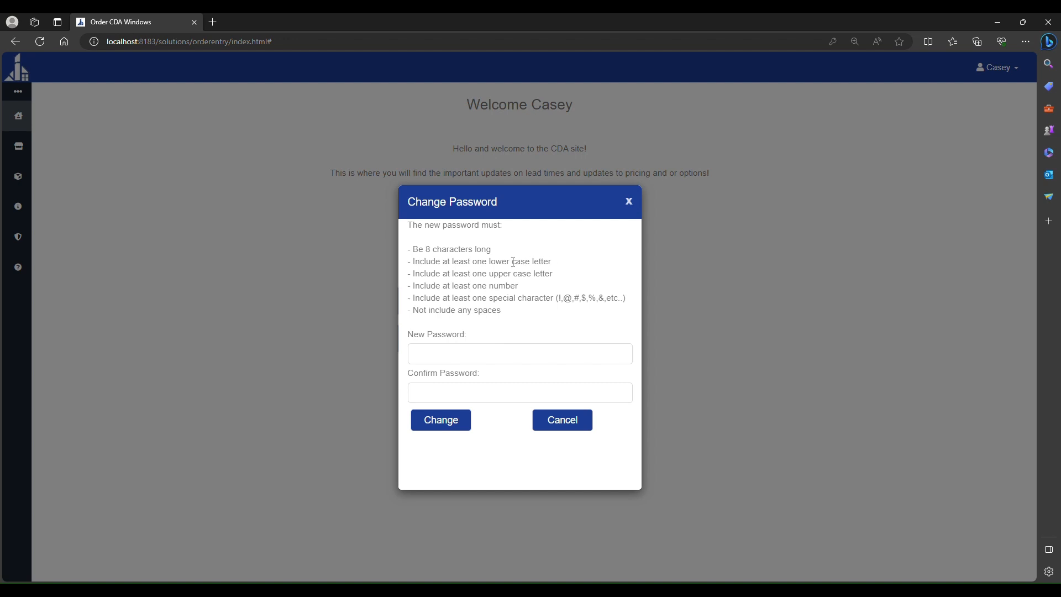
Step: Review the requirements, enter and confirm the new password, and save the change
{"action": "left_click_drag", "start_coordinate": [411, 249], "coordinate": [454, 274]}
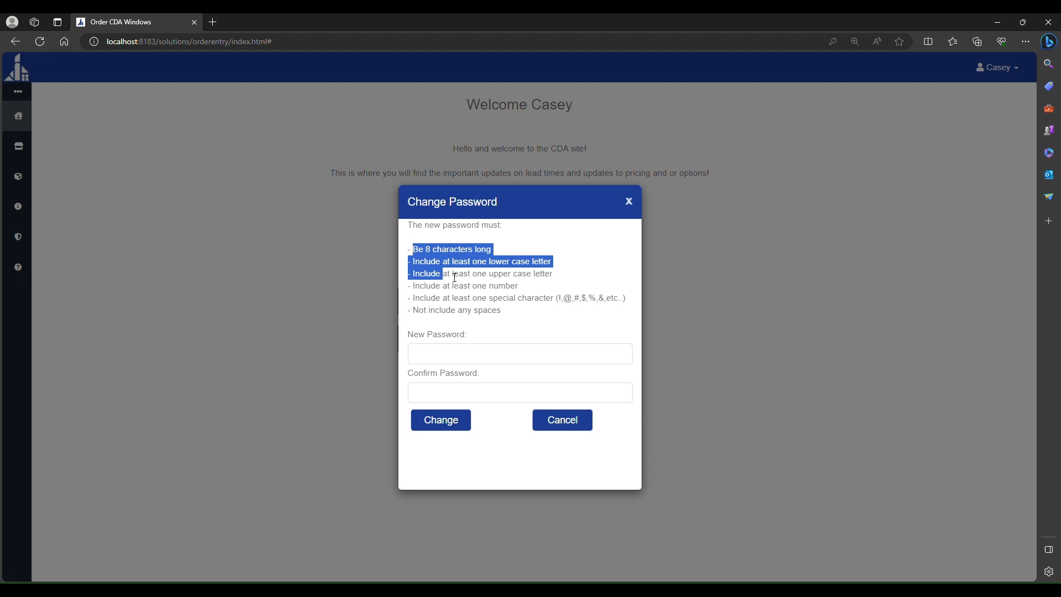
{"action": "left_click", "coordinate": [519, 353]}
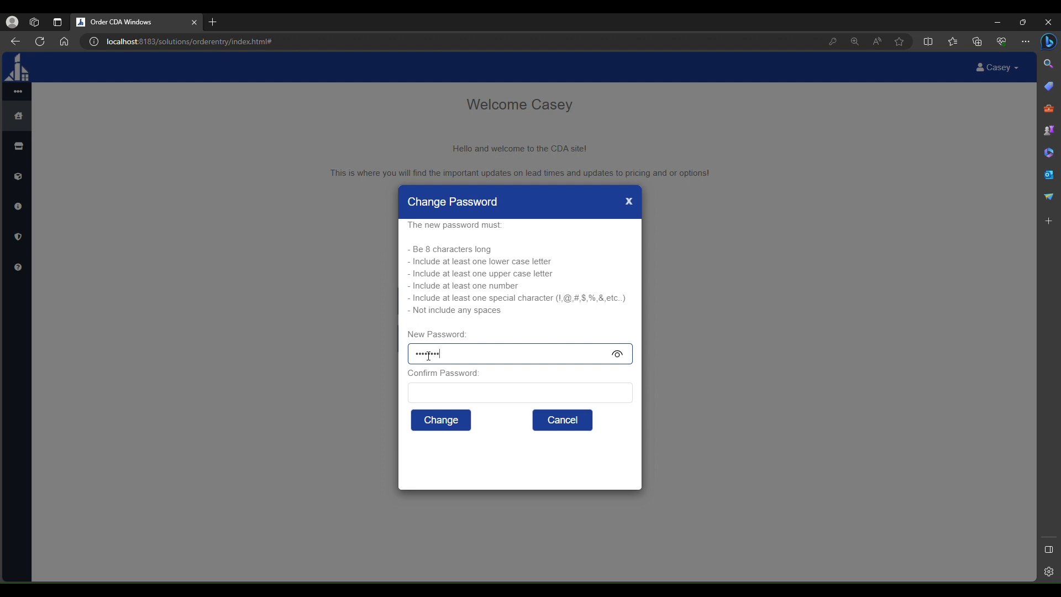
{"action": "left_click", "coordinate": [520, 392]}
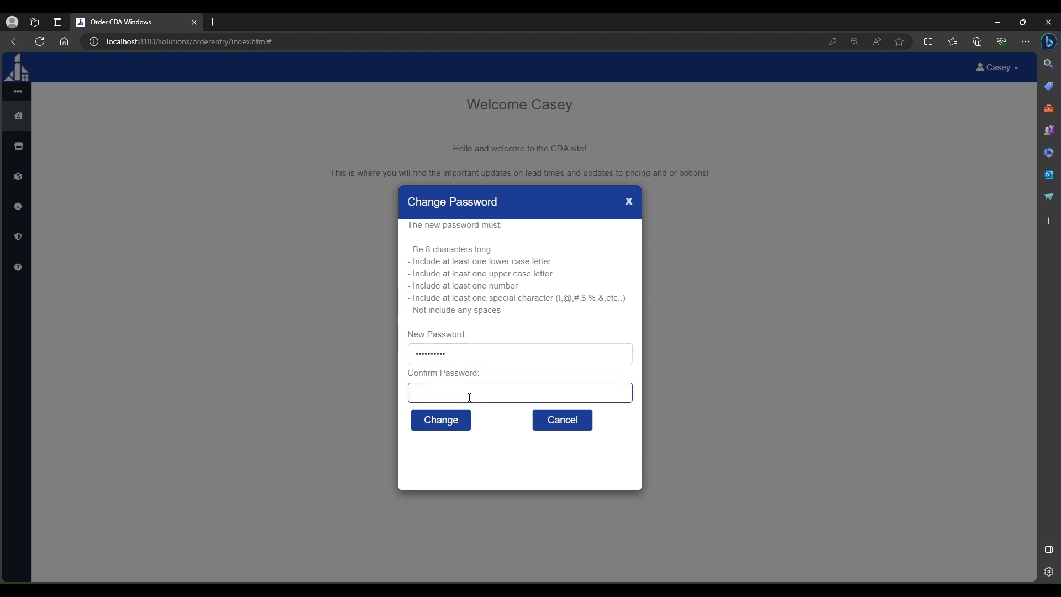
{"action": "type", "text": "••••"}
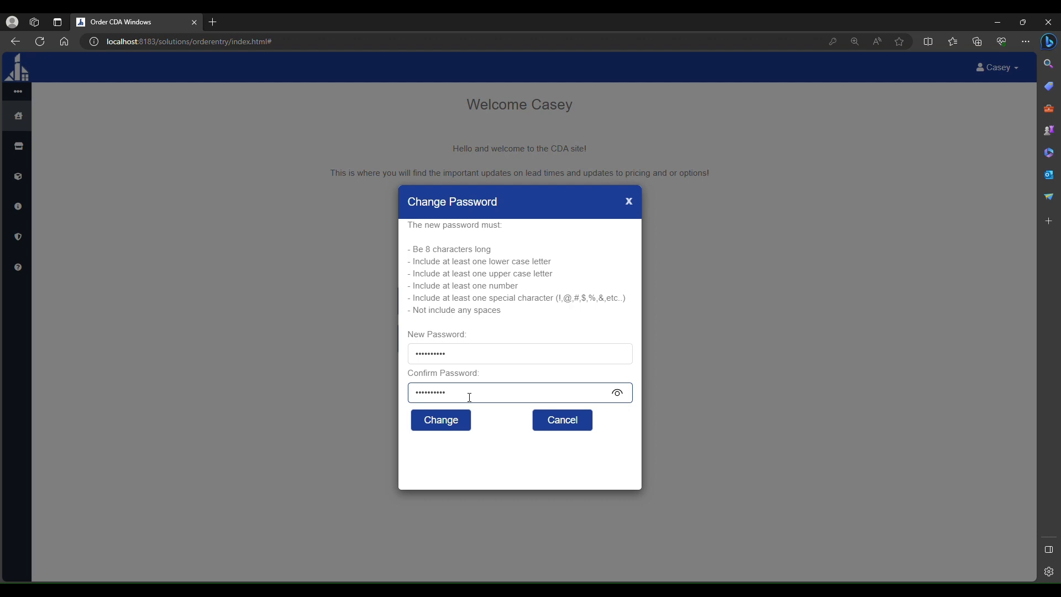
{"action": "left_click", "coordinate": [440, 420]}
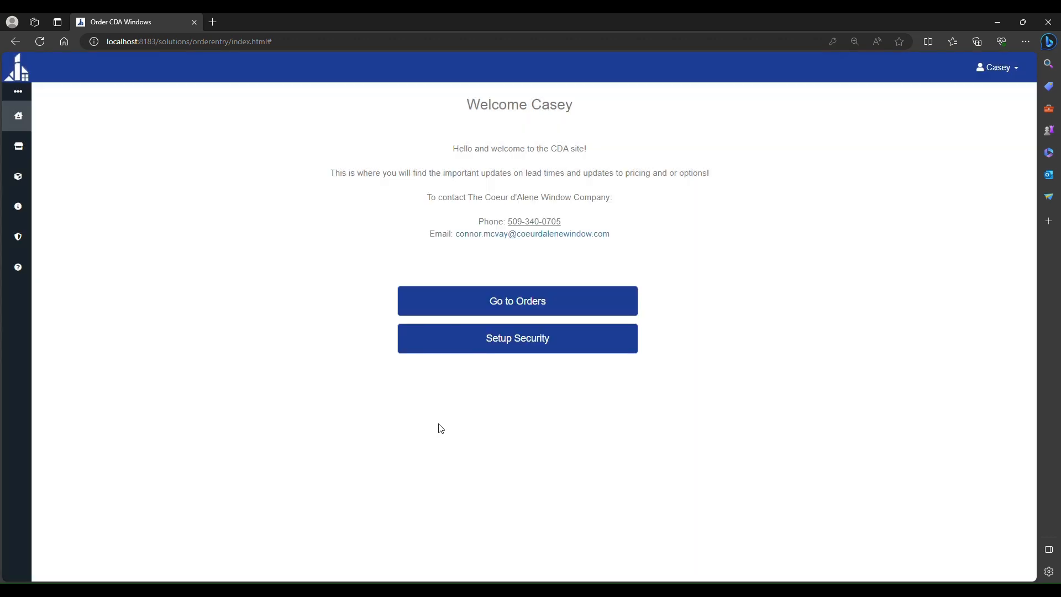
{"action": "mouse_move", "coordinate": [985, 67]}
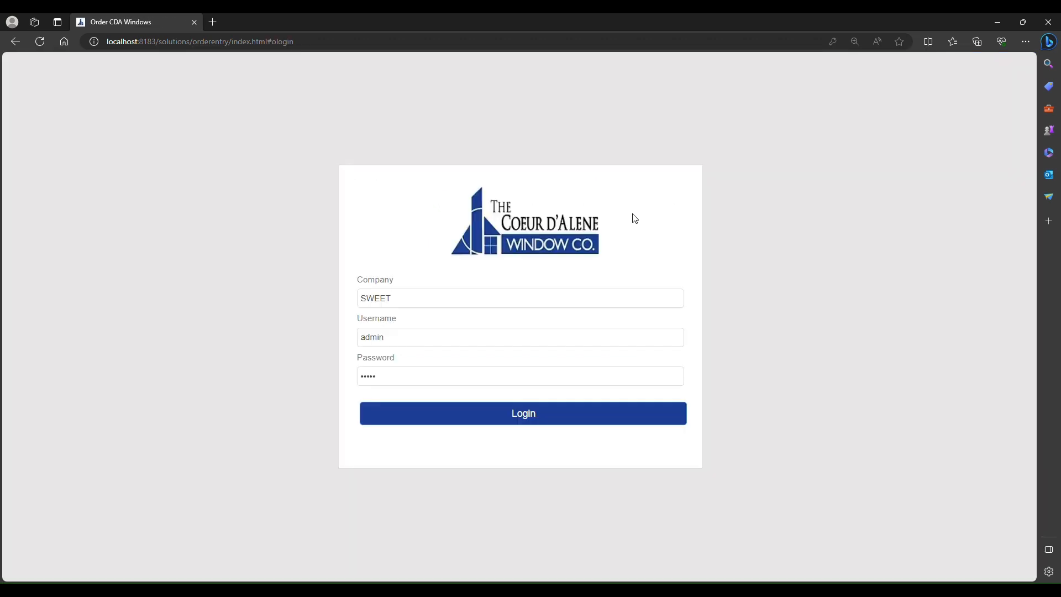
Step: Log back in as casey using the newly set password
{"action": "type", "text": "casey"}
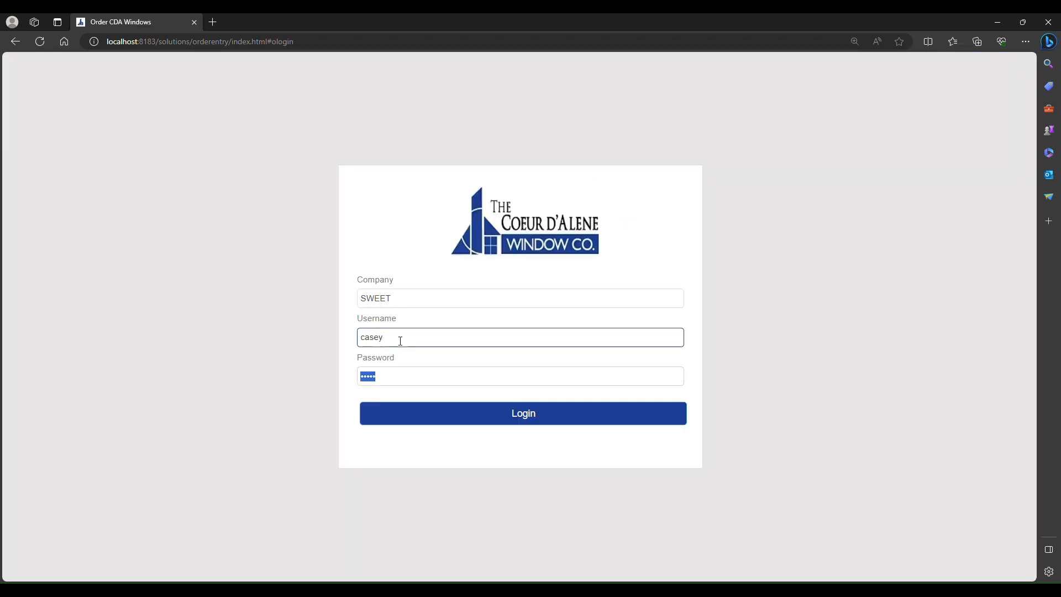
{"action": "left_click", "coordinate": [519, 375]}
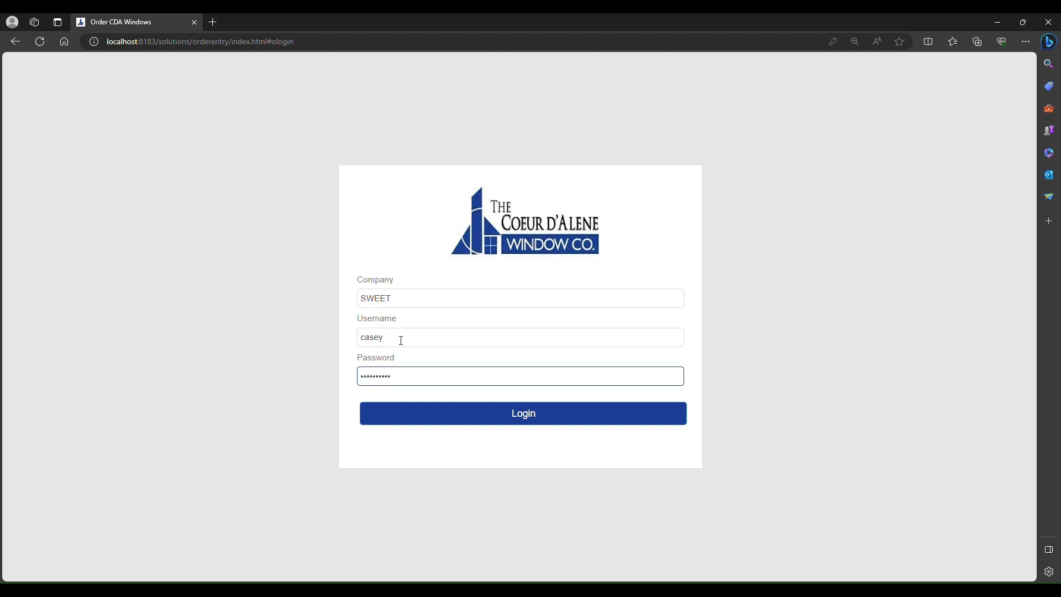
{"action": "left_click", "coordinate": [523, 413]}
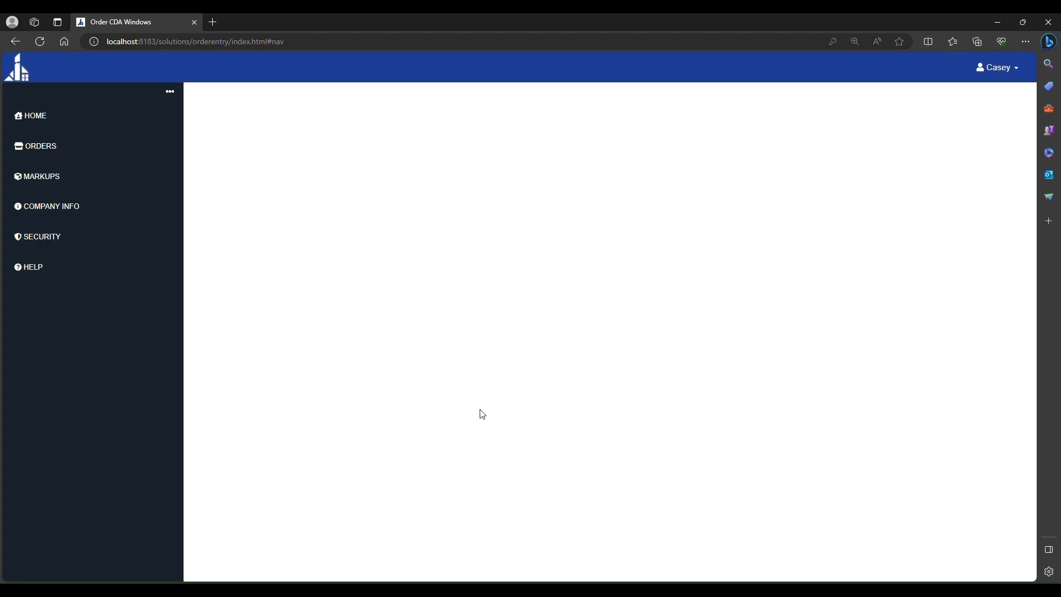